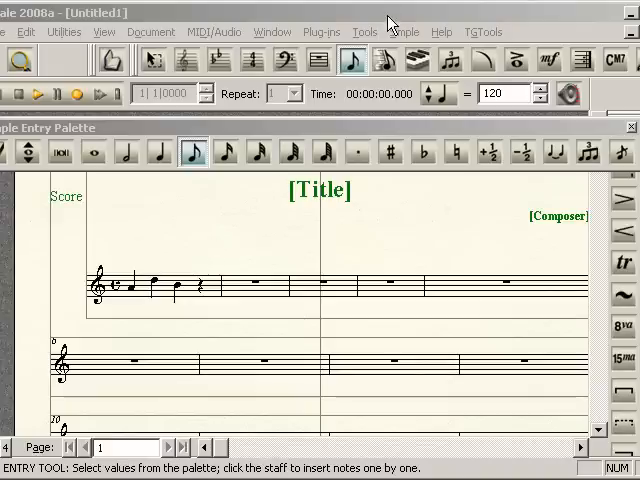
mouse_move(404, 96)
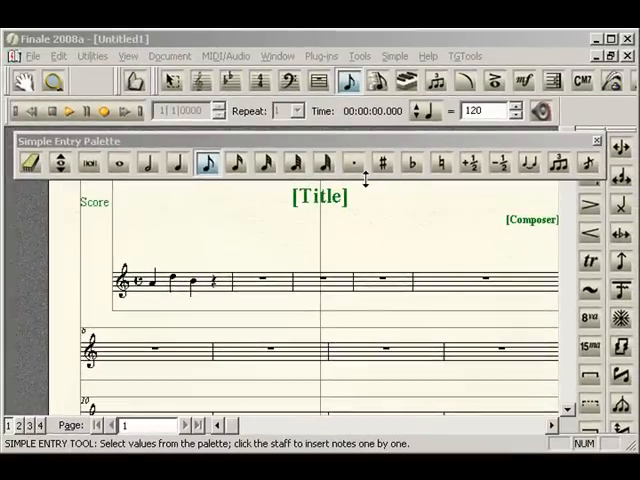
mouse_move(344, 192)
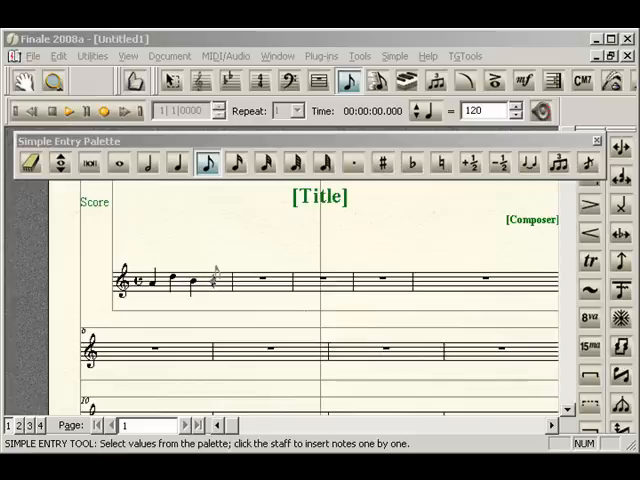
Activate the Simple Entry Tuplet tool and make a tuplet from a note in measure 1
left_click(558, 164)
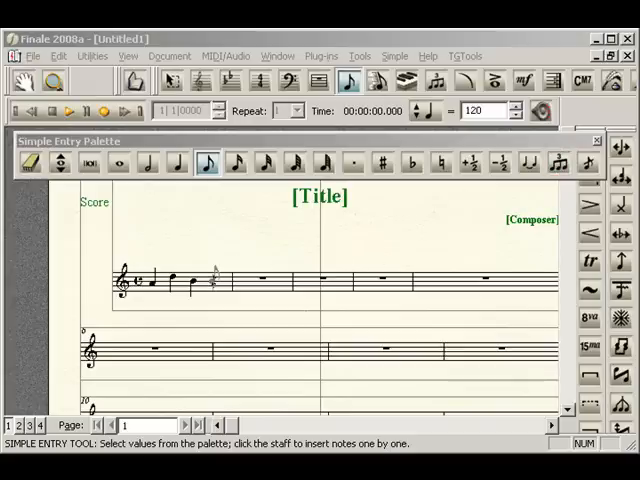
left_click(558, 162)
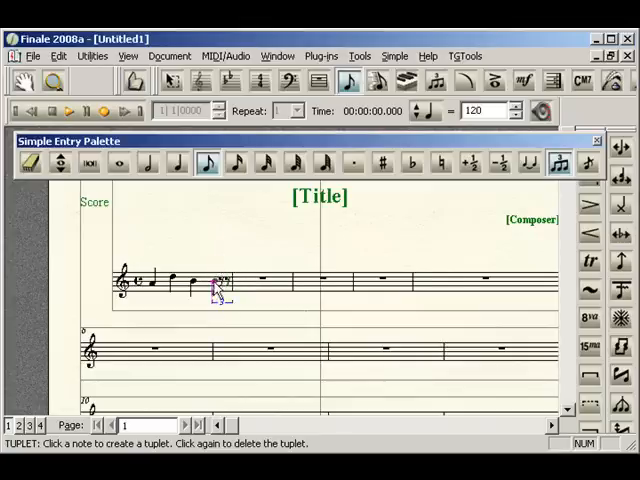
left_click(218, 290)
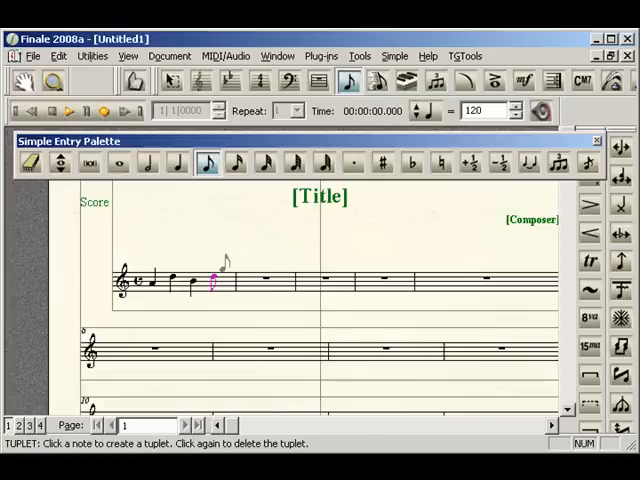
Define the Simple Entry tuplet as 3 eighths in the space of 2 and save it as default
left_click(214, 280)
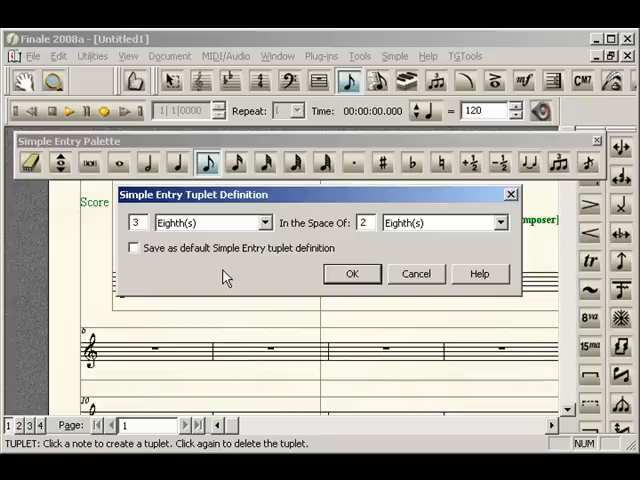
mouse_move(192, 268)
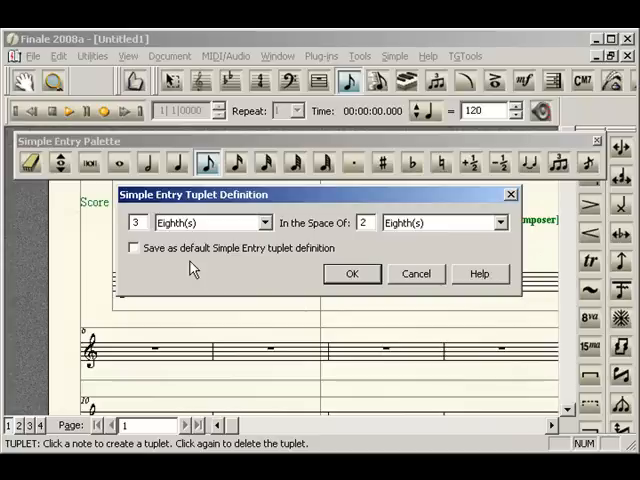
mouse_move(164, 258)
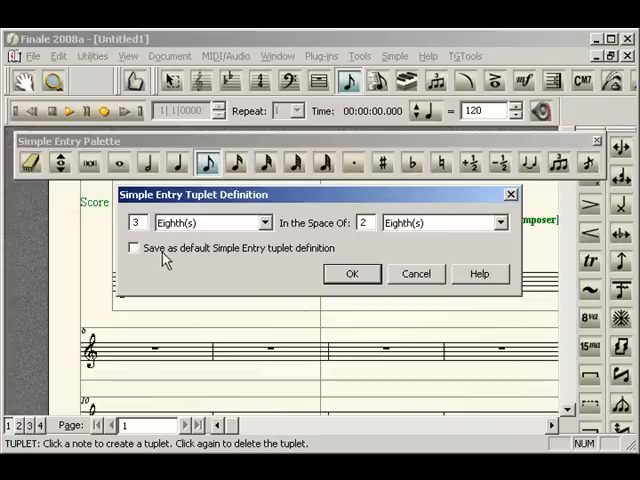
left_click(132, 248)
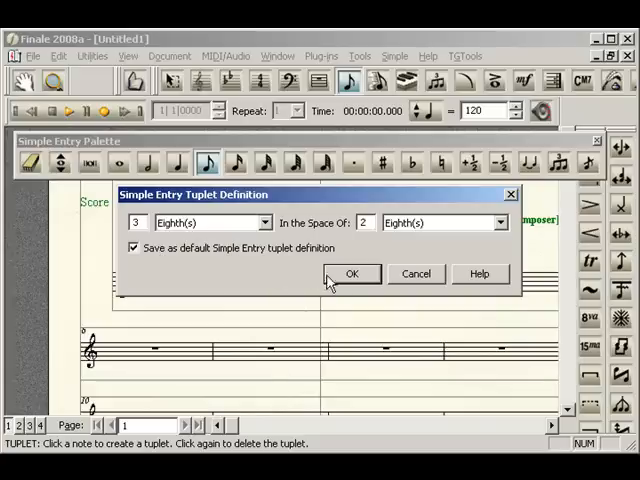
left_click(352, 272)
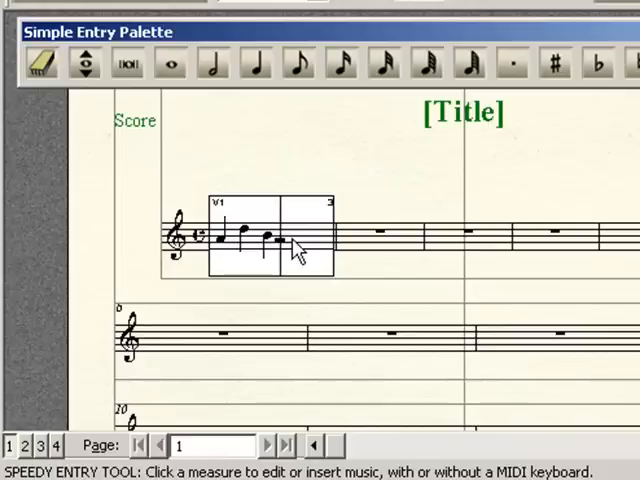
mouse_move(316, 220)
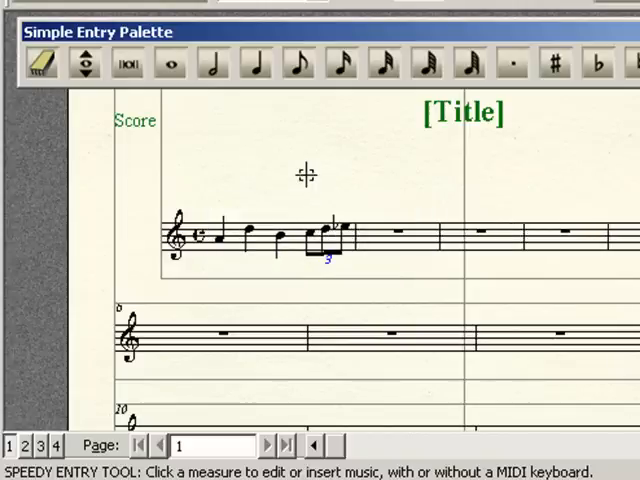
mouse_move(336, 248)
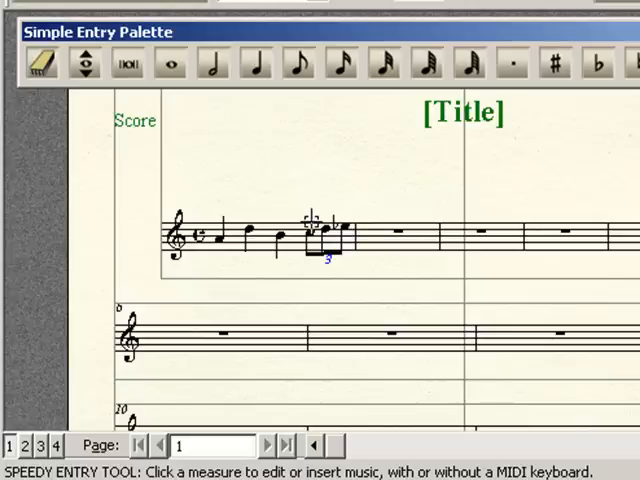
mouse_move(344, 208)
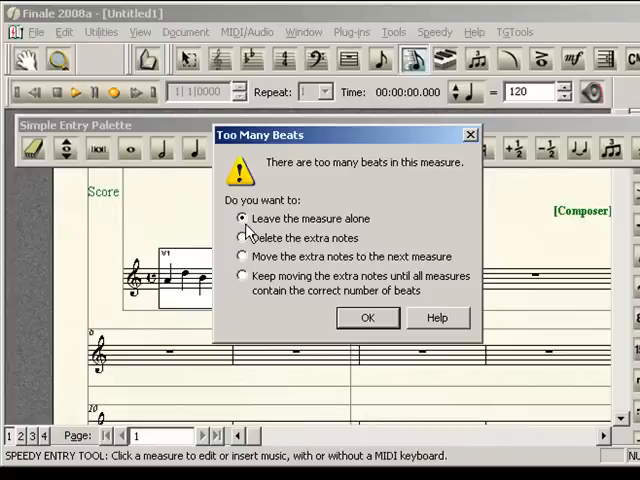
mouse_move(312, 236)
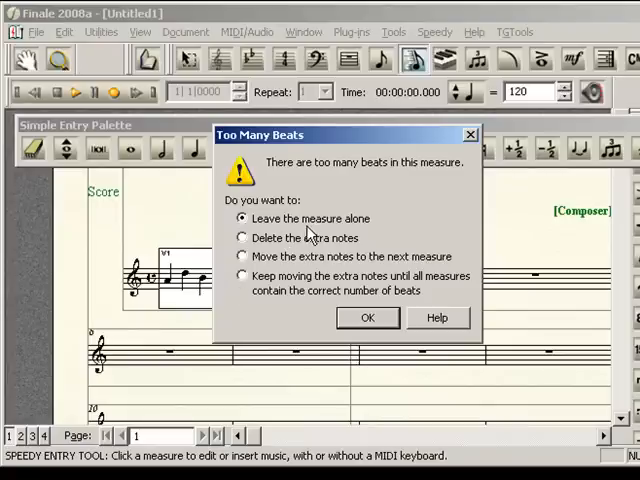
Dismiss the Too Many Beats warning by leaving the overfull measure alone
left_click(368, 318)
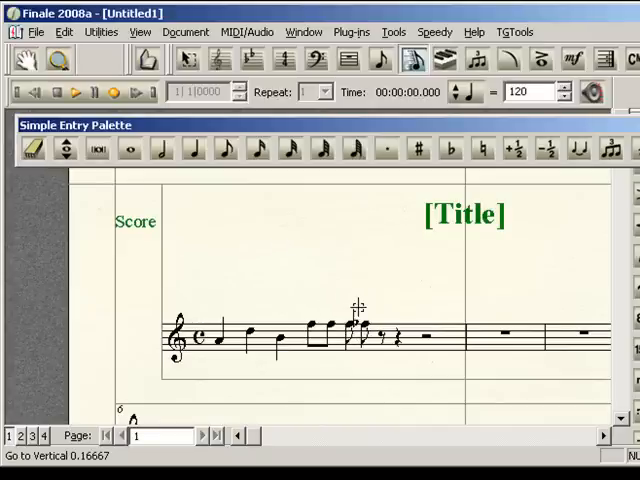
mouse_move(378, 264)
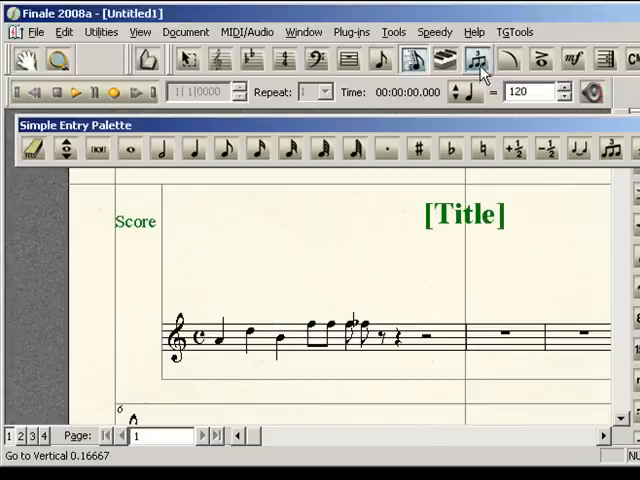
Confirm the first measure's three eighths as a 3-in-the-space-of-2 triplet
left_click(476, 60)
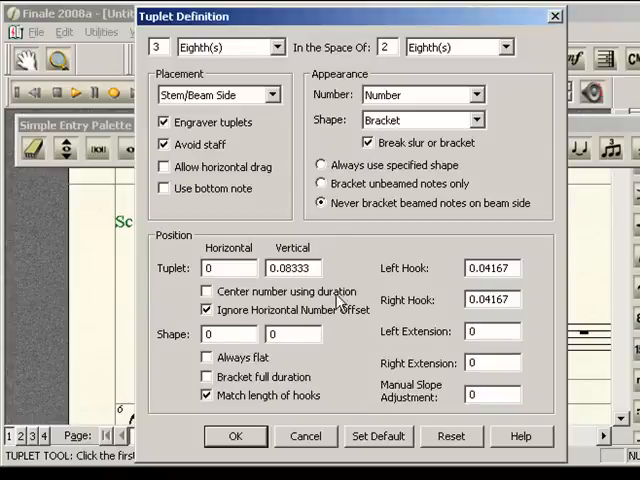
mouse_move(246, 82)
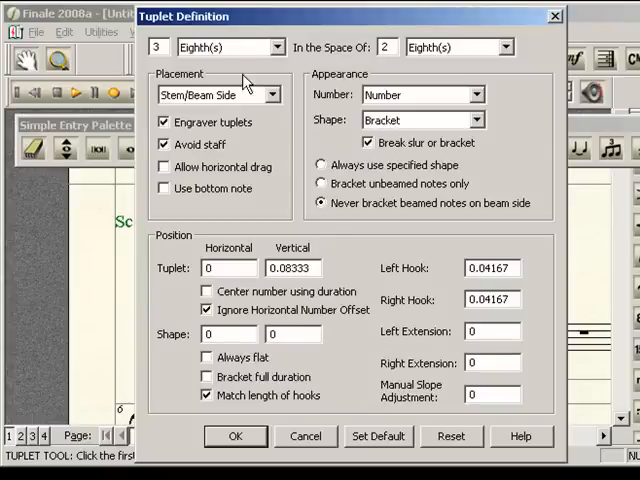
mouse_move(304, 372)
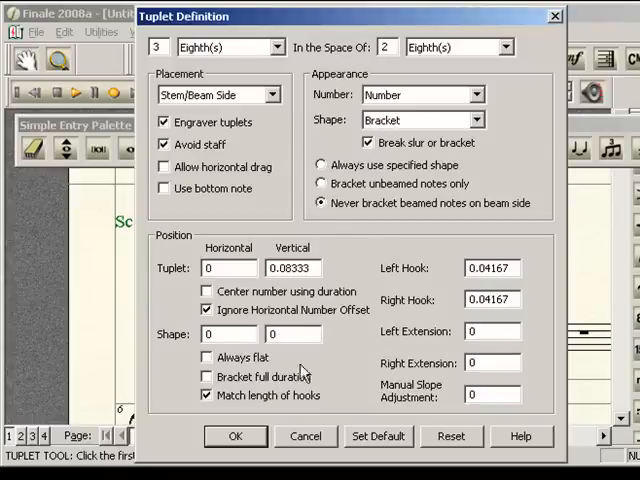
left_click(236, 436)
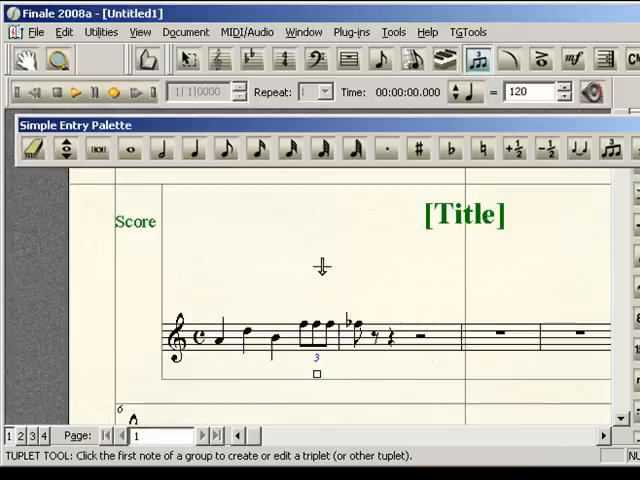
mouse_move(358, 238)
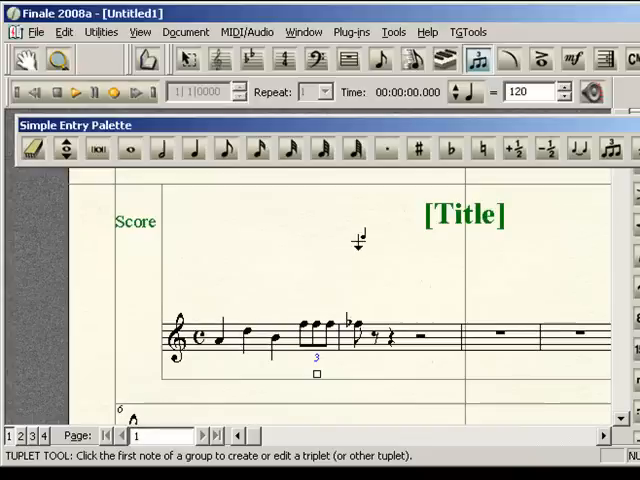
mouse_move(378, 246)
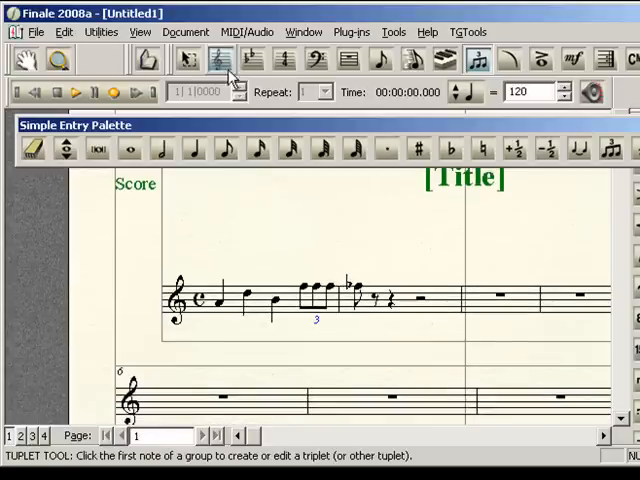
Return to Speedy Entry and reopen the first measure for note editing
left_click(188, 60)
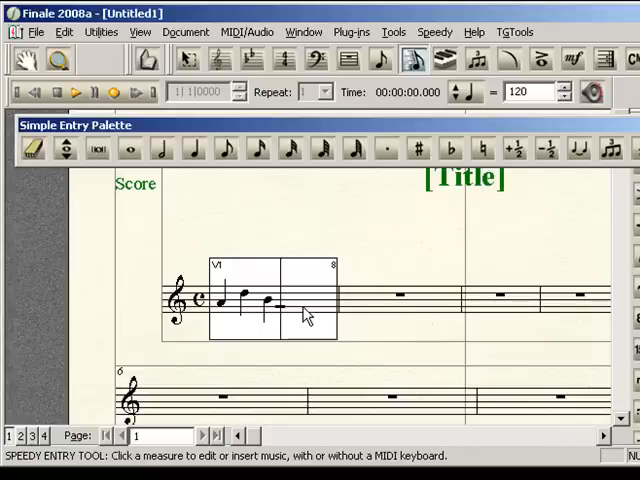
left_click(448, 148)
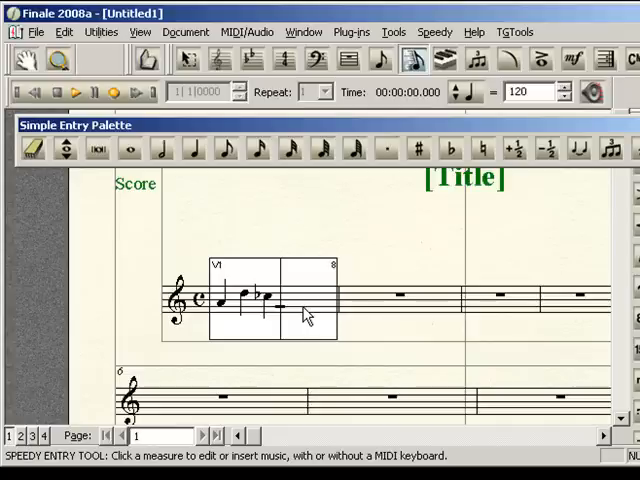
mouse_move(316, 314)
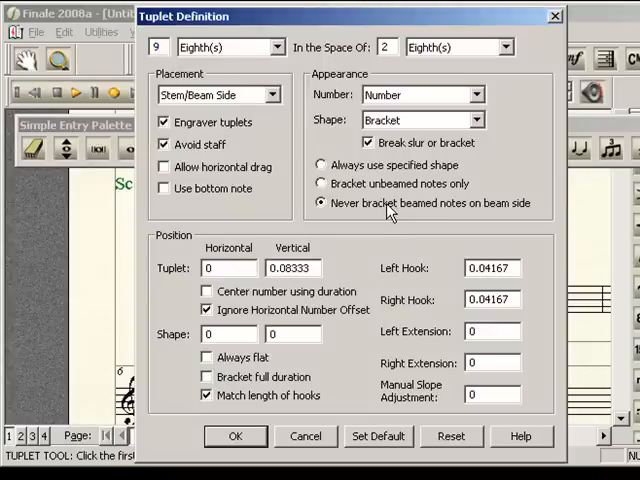
Confirm a 9-eighths-in-the-space-of-2 tuplet on the new note group
left_click(236, 436)
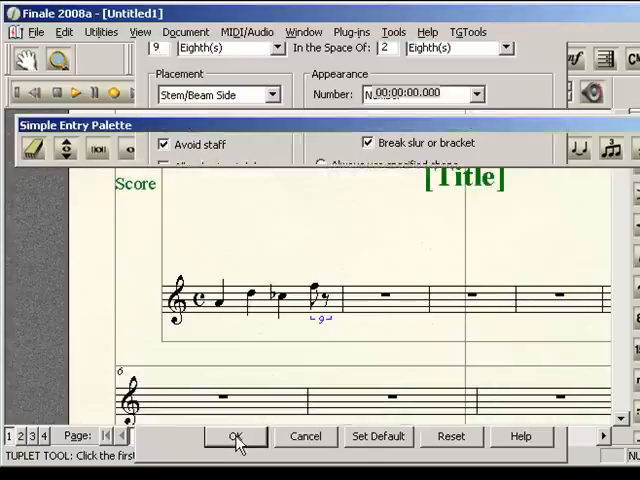
left_click(236, 436)
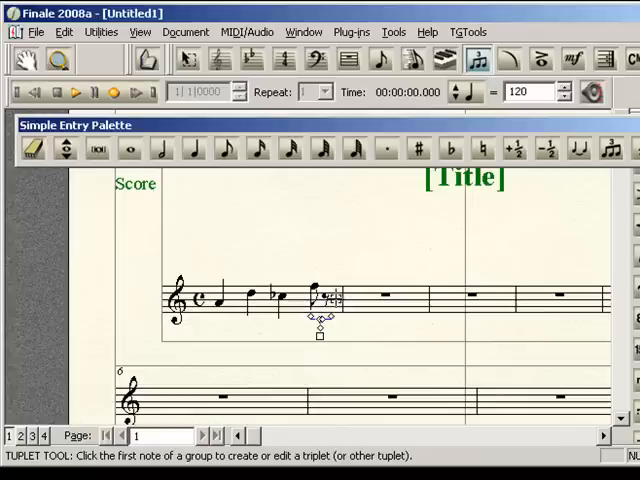
Go back to Speedy Entry to work on the crowded nine-note group
left_click(412, 60)
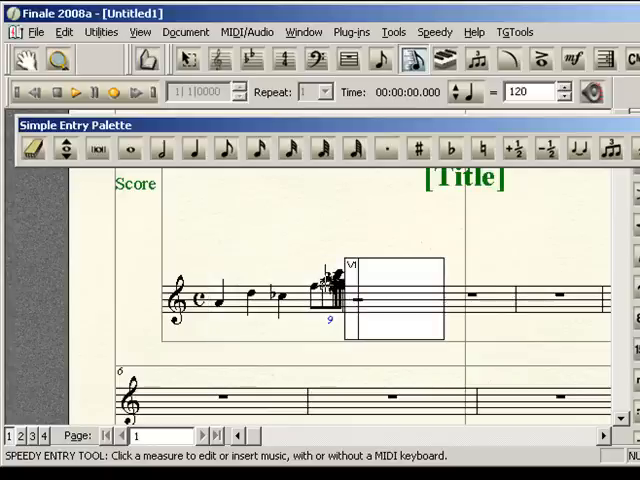
mouse_move(316, 232)
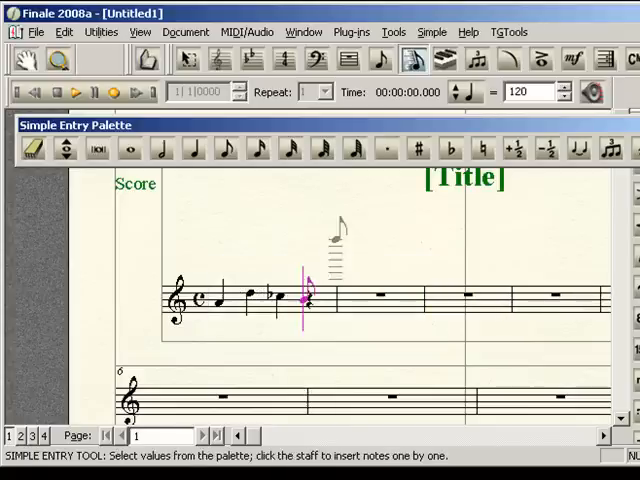
Change the Simple Entry tuplet count from 3 to 9 eighths in the space of 2
left_click(226, 148)
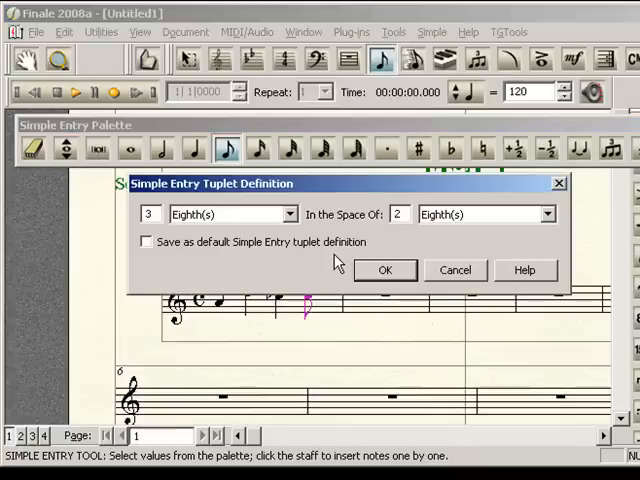
triple_click(150, 212)
type("9")
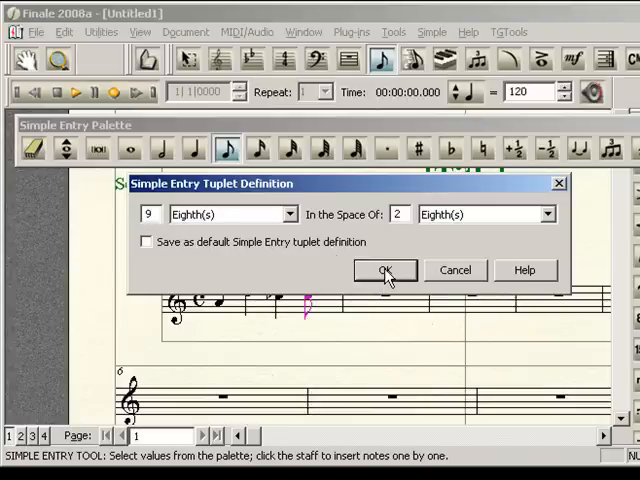
left_click(384, 270)
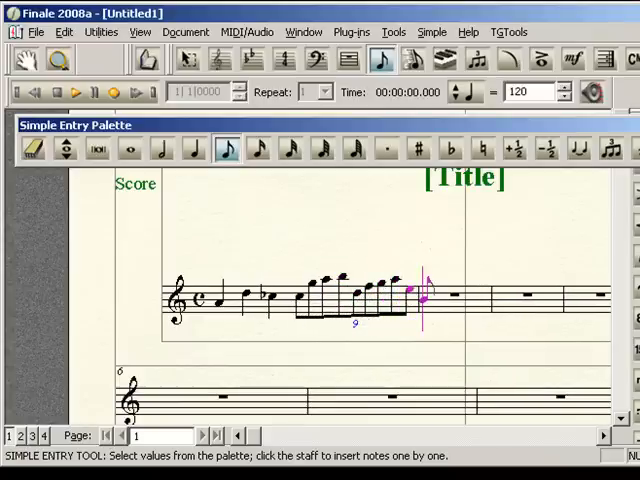
mouse_move(470, 260)
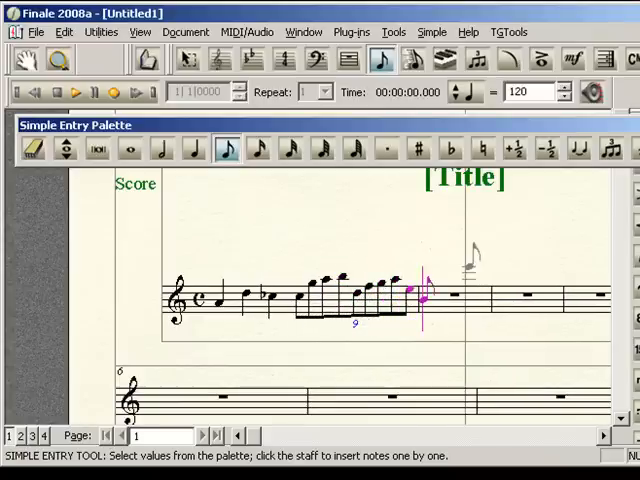